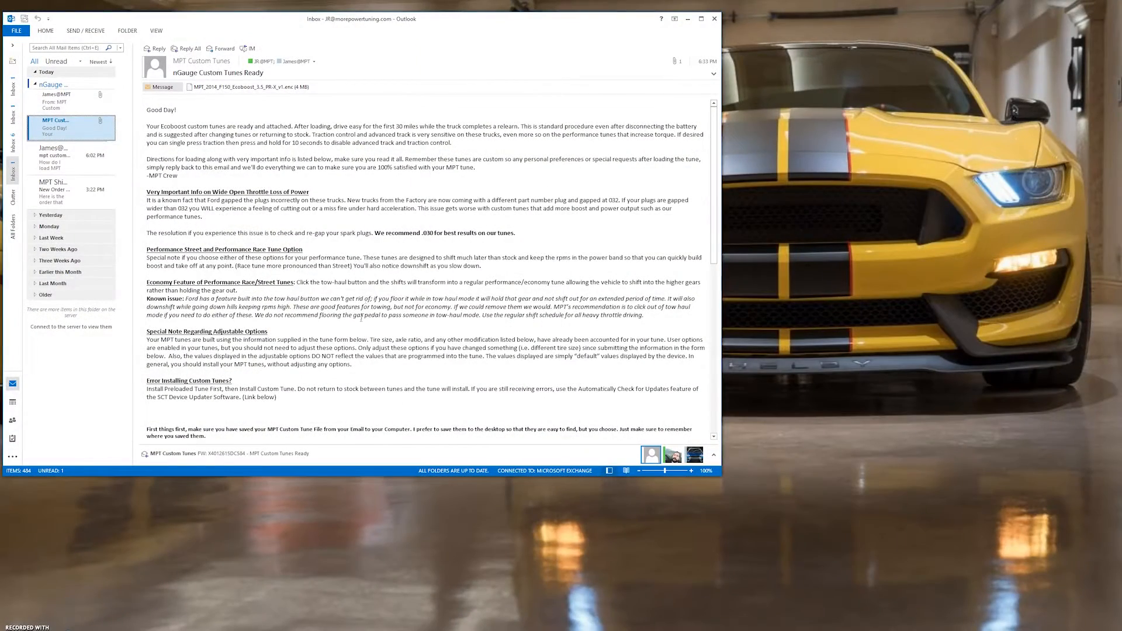
- Save the tune attachment into a new 'MPT Custom Tunes' folder in Documents
right_click(247, 87)
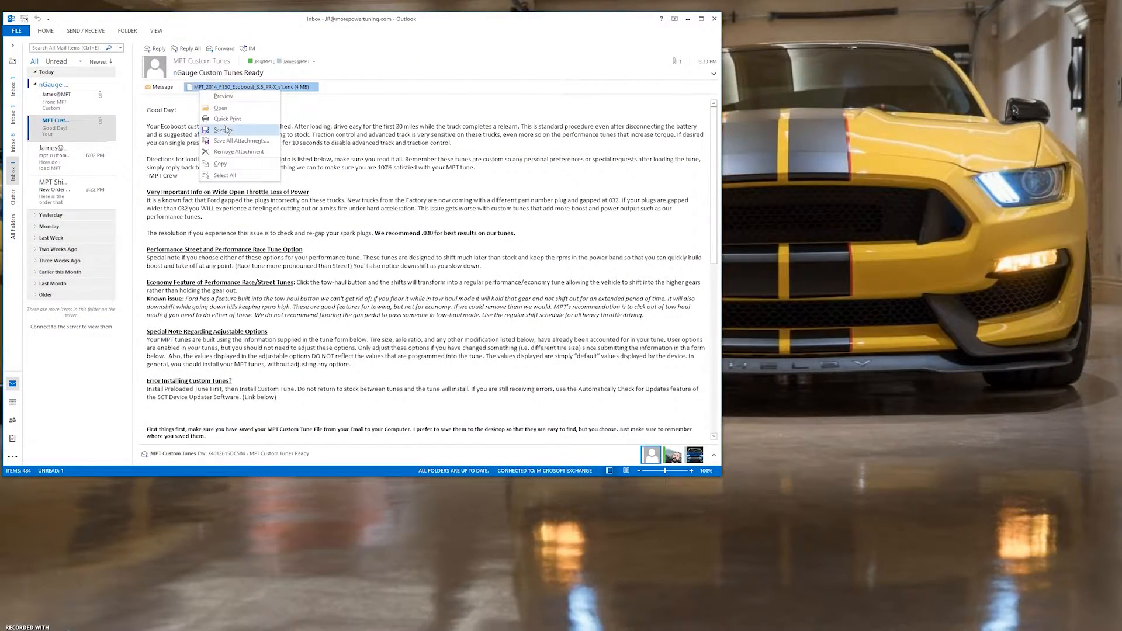
click(223, 130)
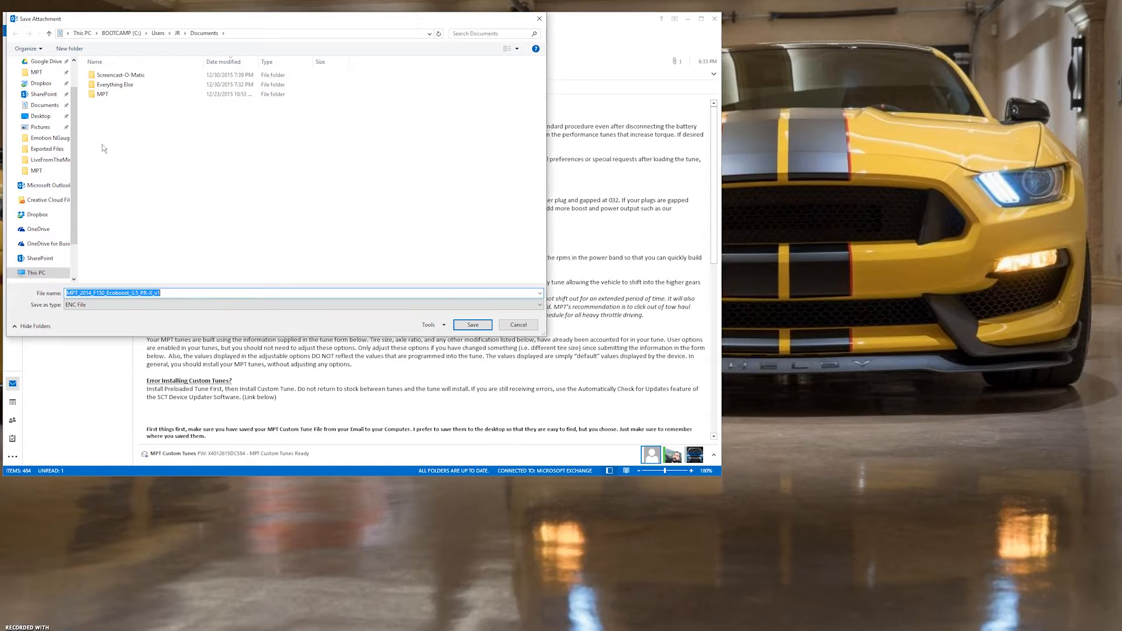
right_click(104, 148)
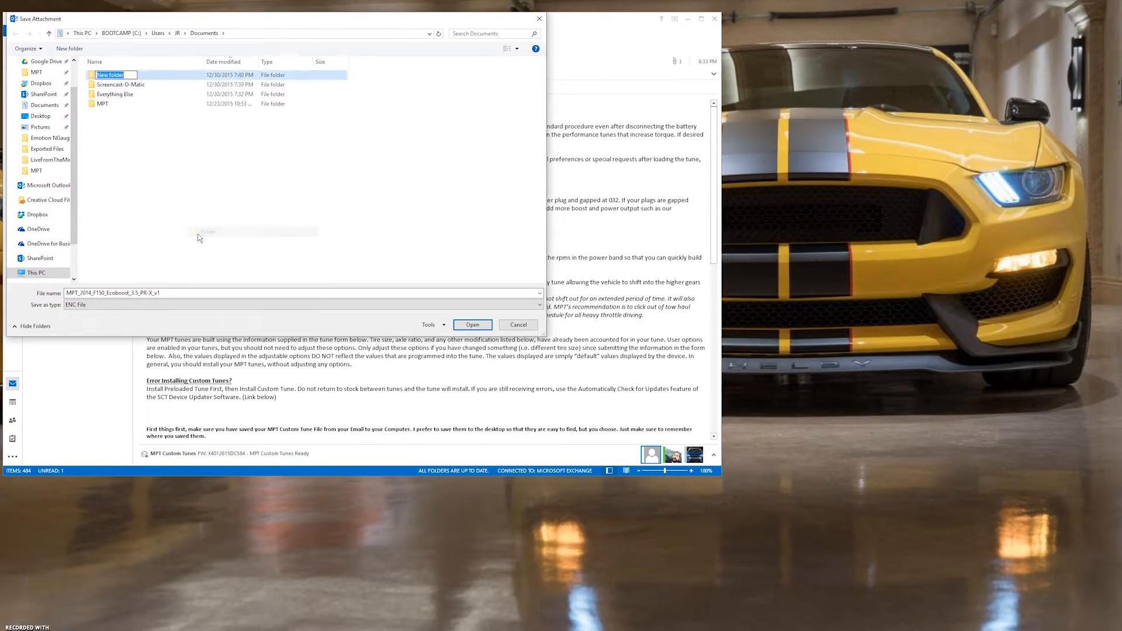
text(MPT Custom Tunes)
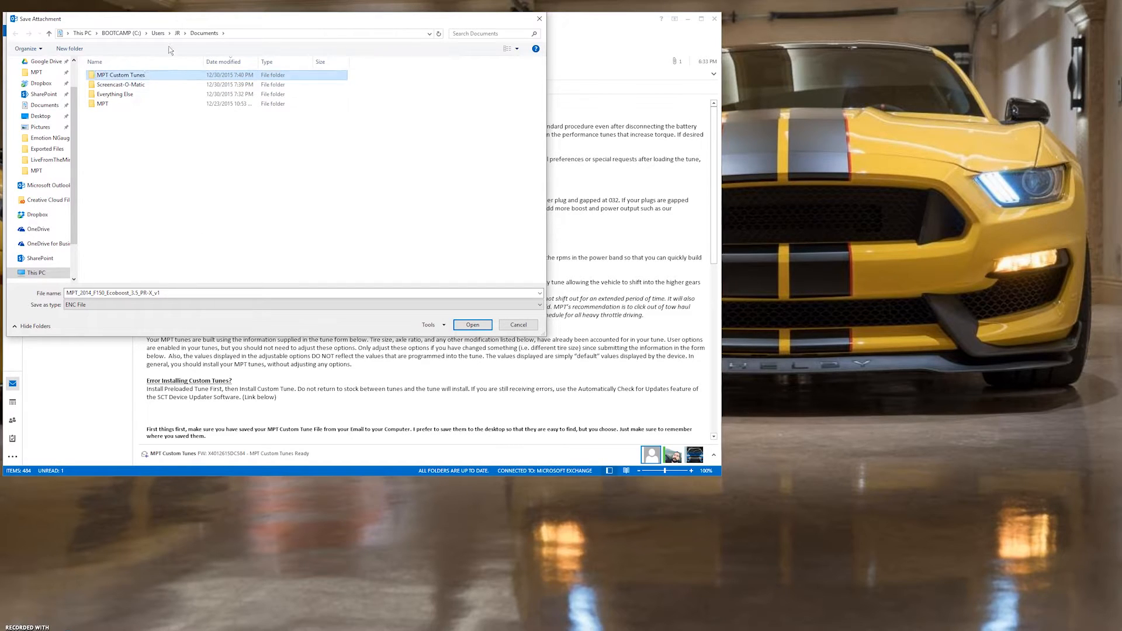
double_click(120, 74)
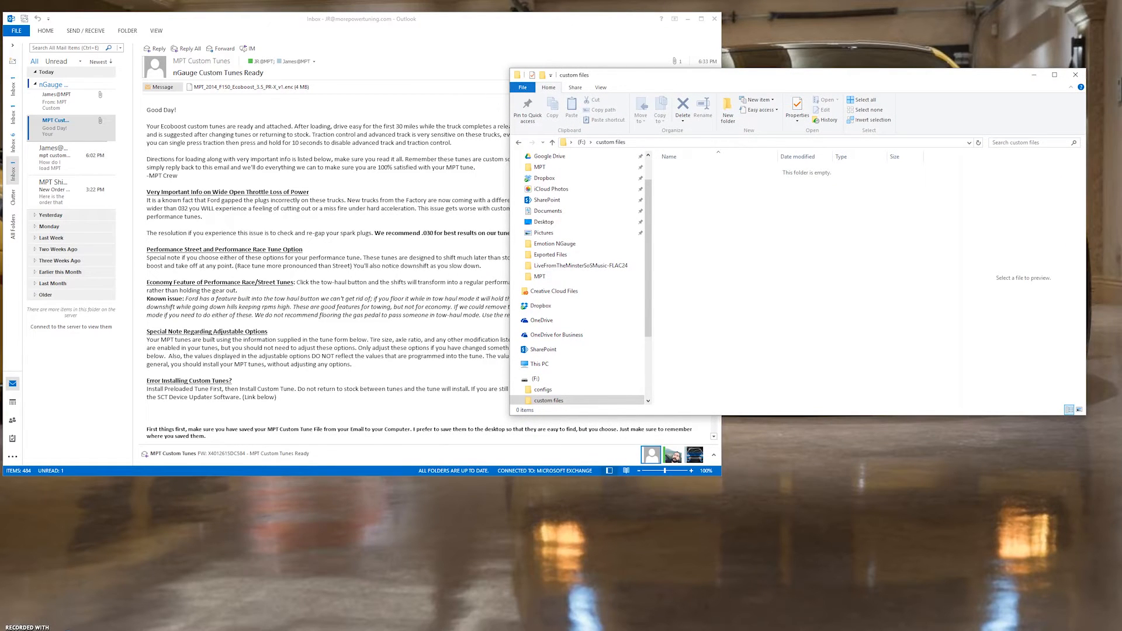
- Open the MPT Custom Tunes folder in a second window and copy the .enc tune file
click(6, 626)
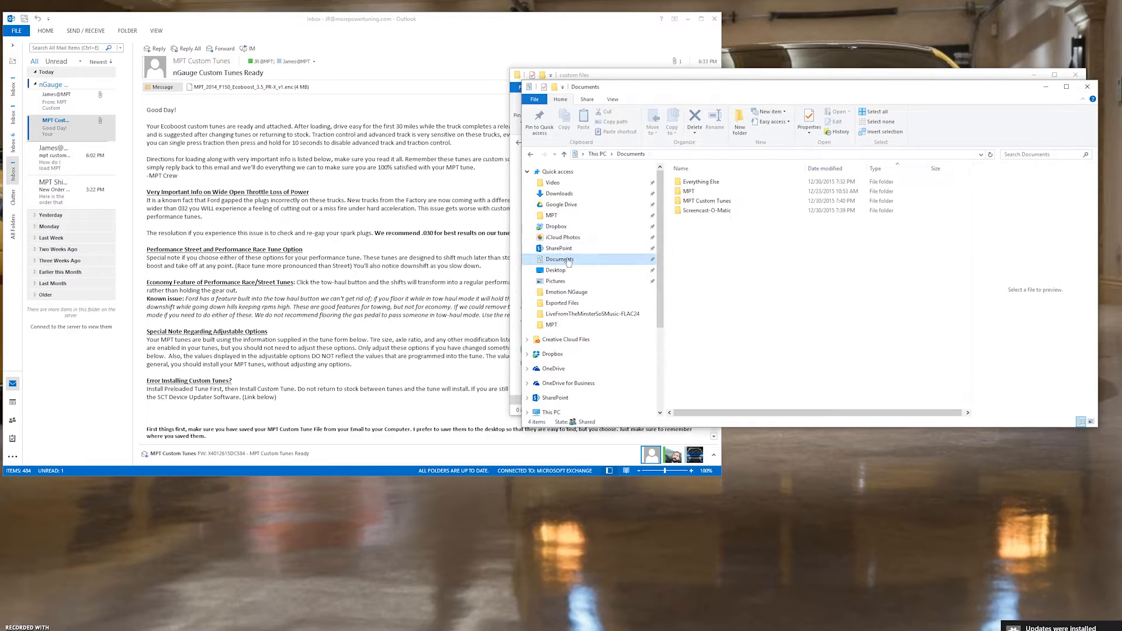
double_click(705, 201)
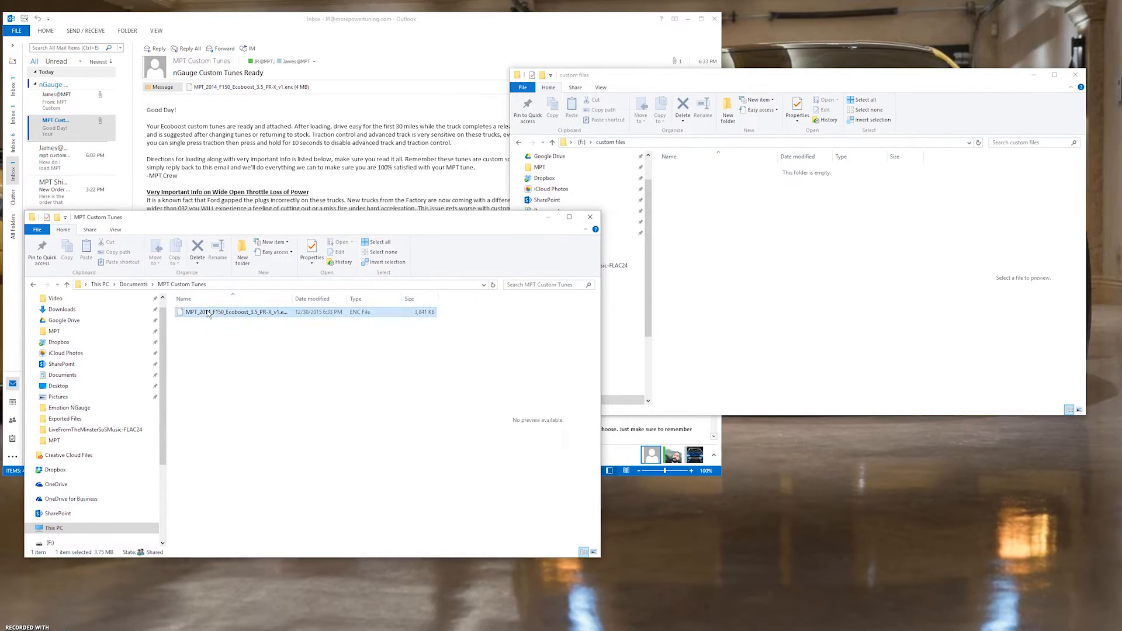
right_click(236, 312)
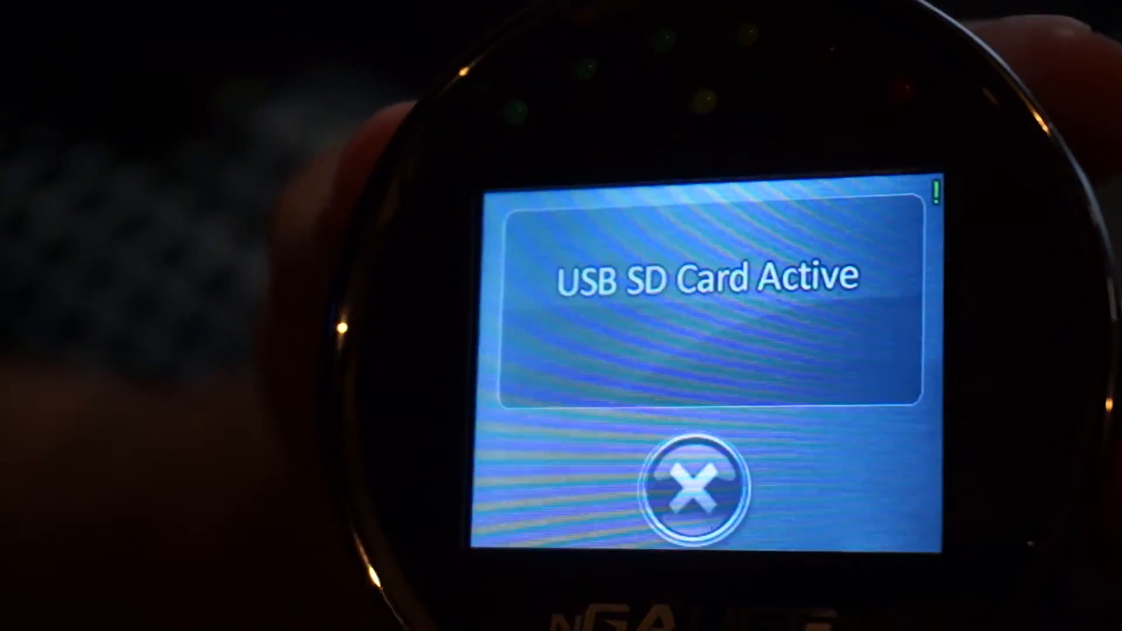
- Close the USB SD Card Active screen to return to the nGauge main menu
click(693, 483)
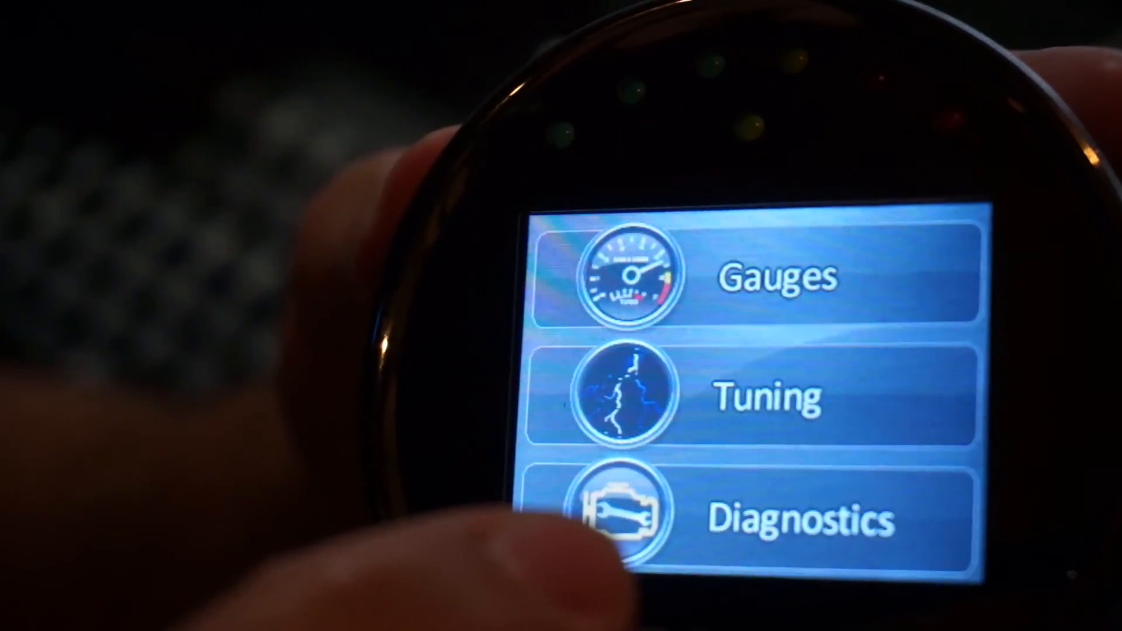